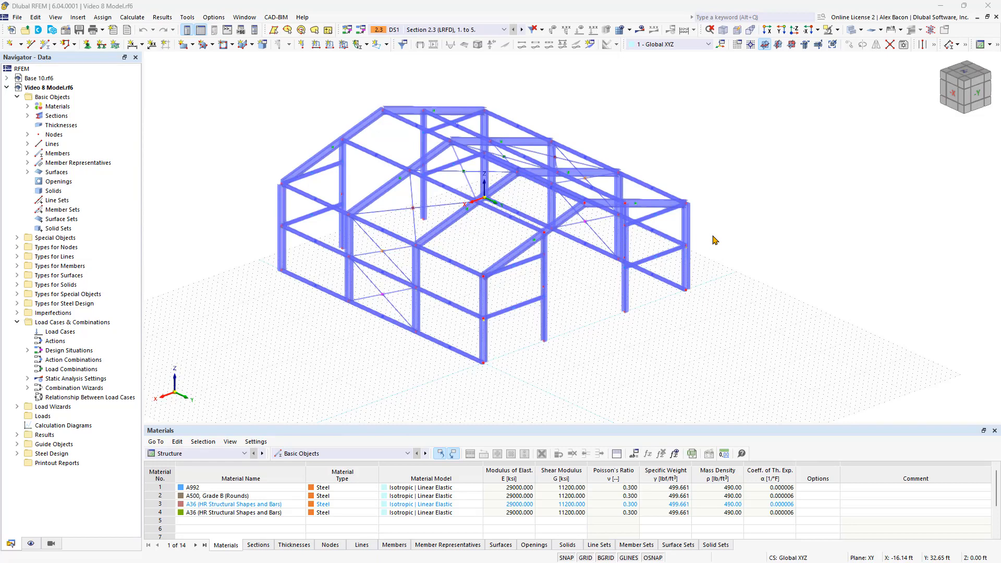
mouse_move(295, 197)
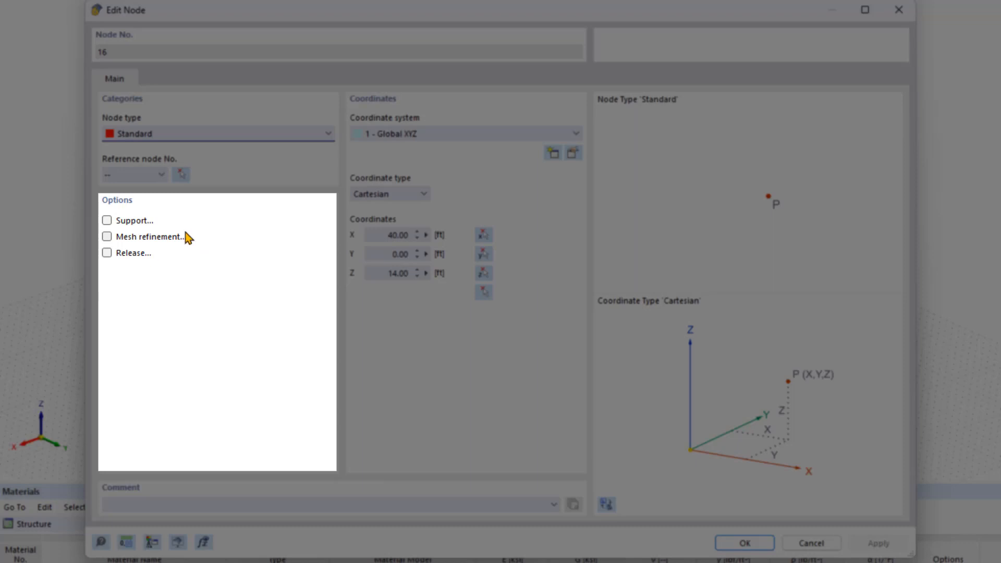
mouse_move(160, 228)
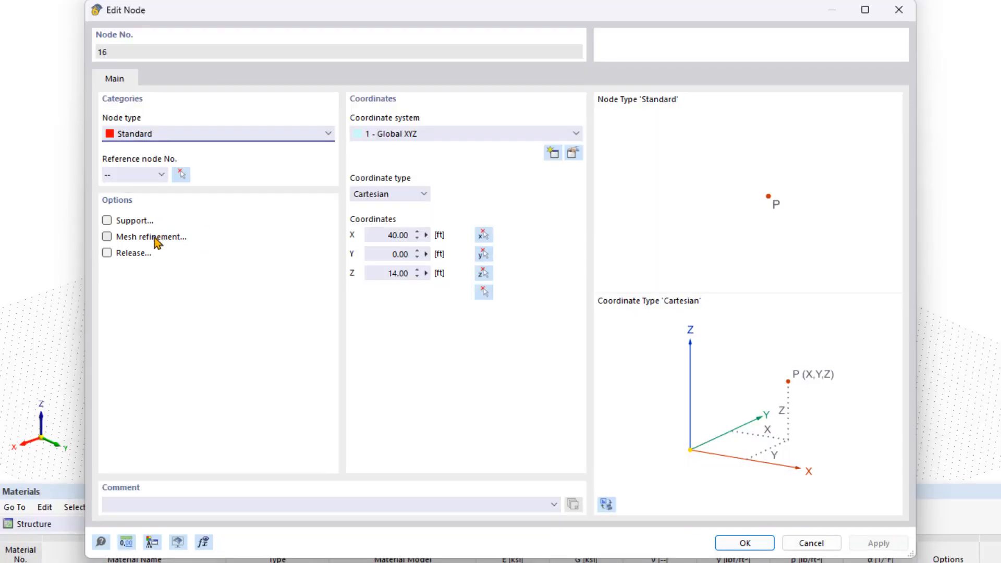
mouse_move(251, 271)
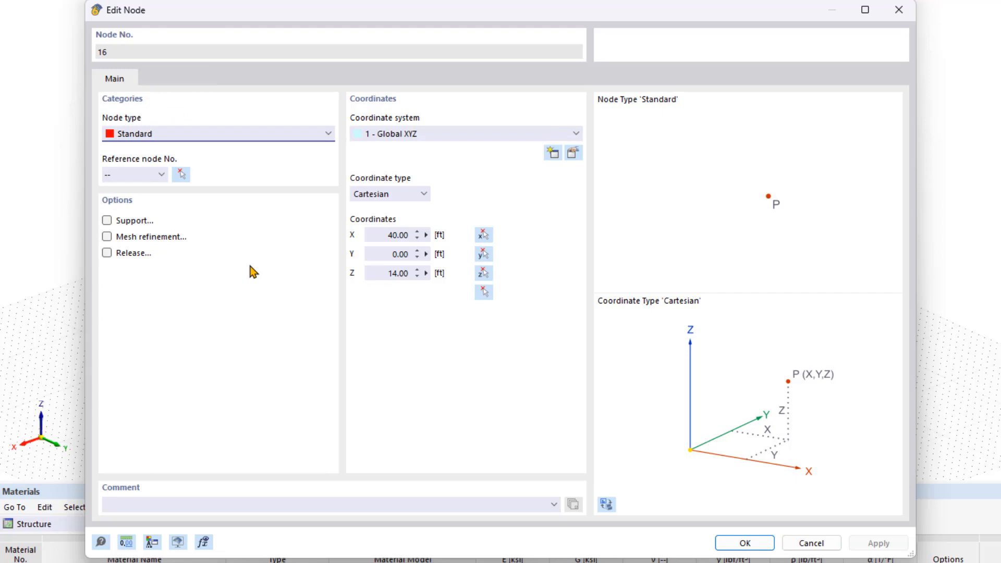
mouse_move(158, 229)
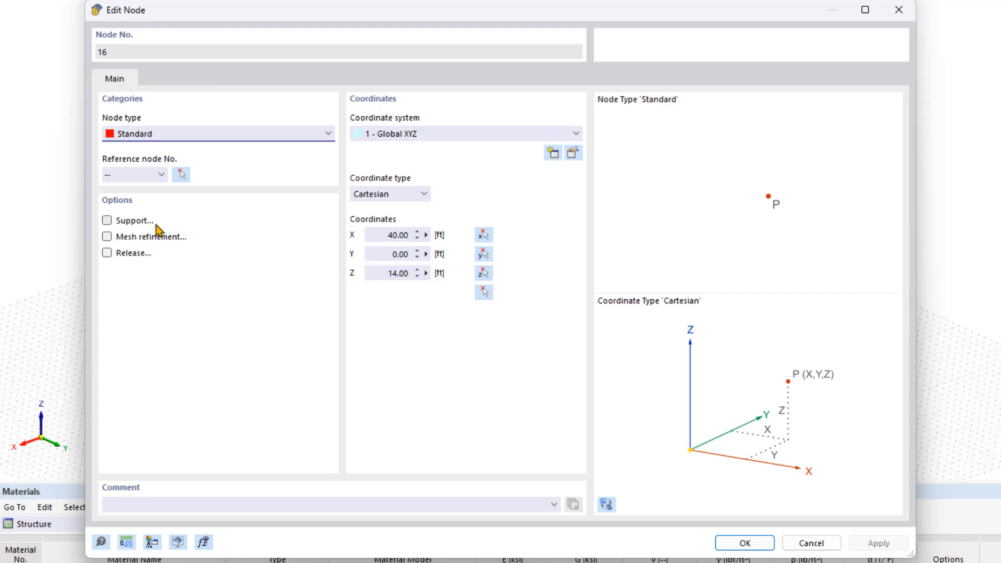
mouse_move(245, 249)
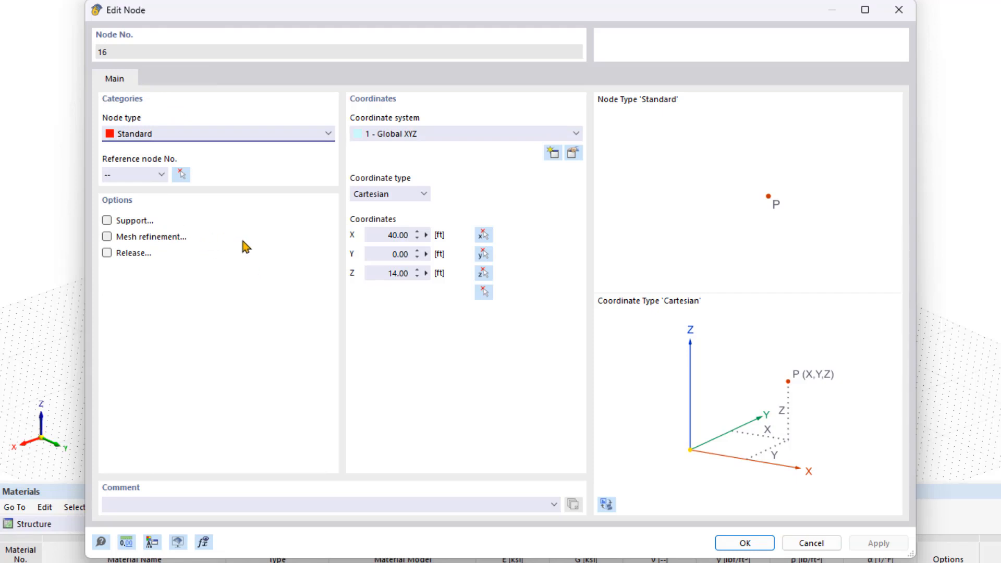
View node 16's Mesh Refinement settings and close the Edit Node dialog unchanged.
click(175, 78)
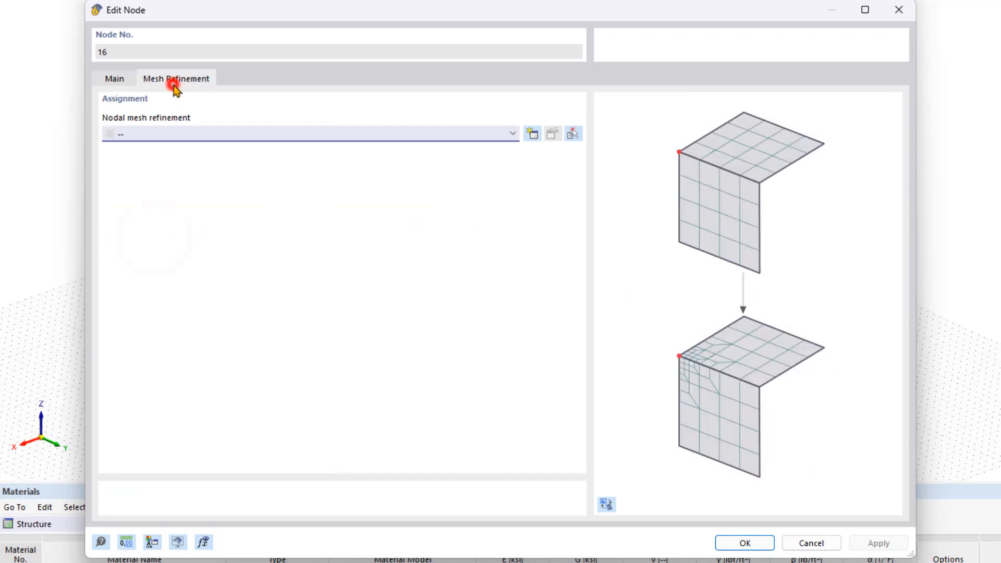
mouse_move(900, 10)
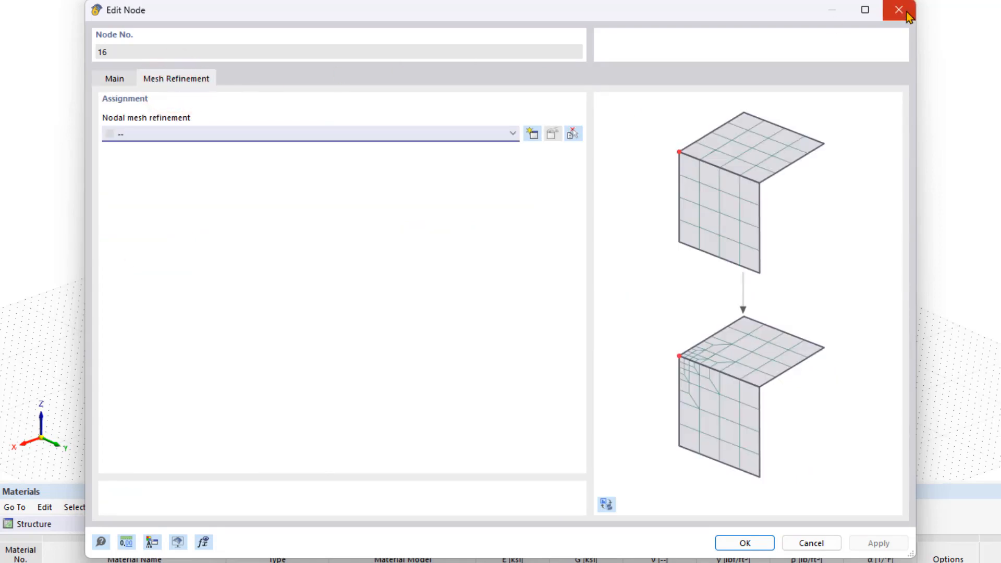
click(898, 10)
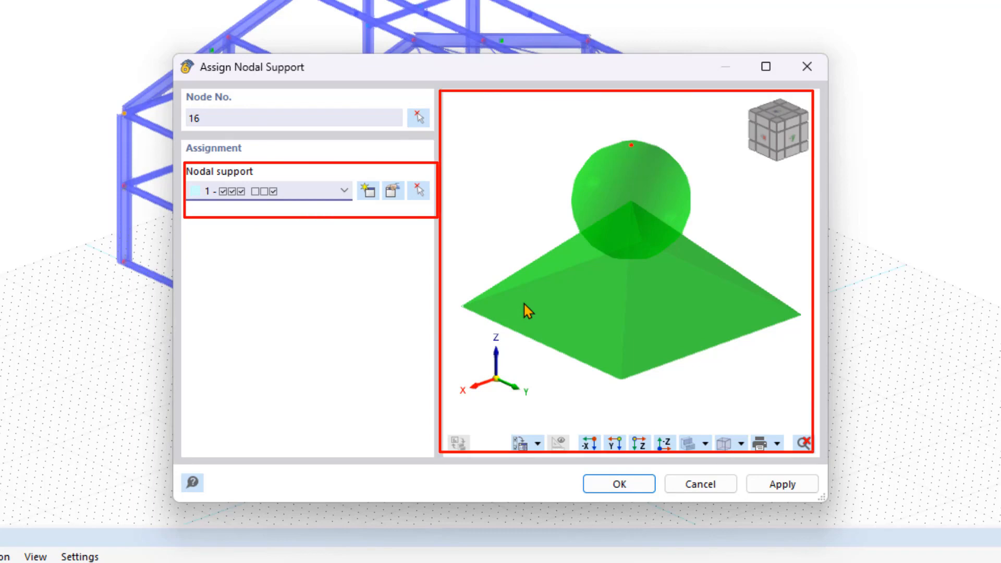
mouse_move(328, 205)
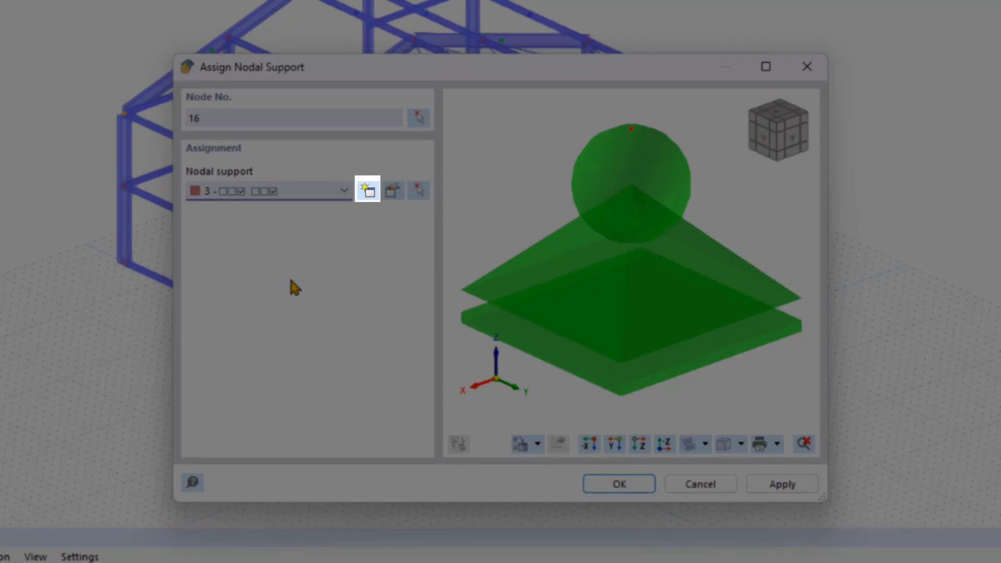
mouse_move(355, 274)
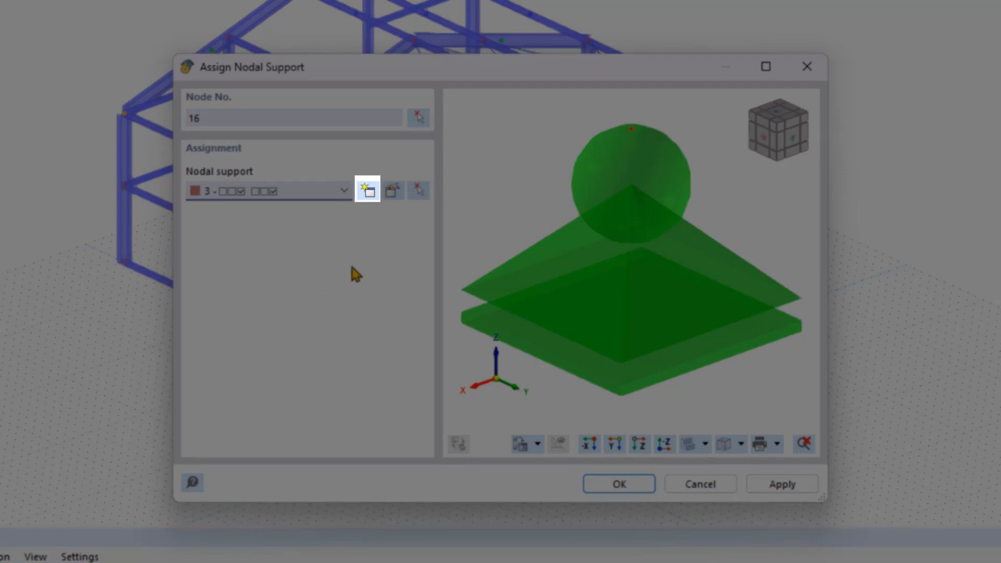
Start defining a new nodal support type for node 16's assignment.
click(366, 190)
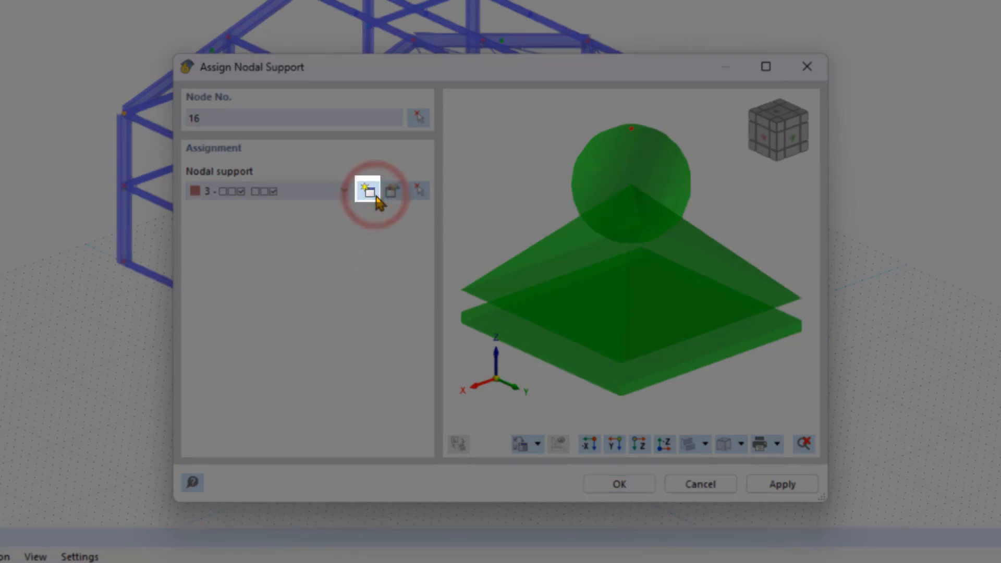
click(367, 189)
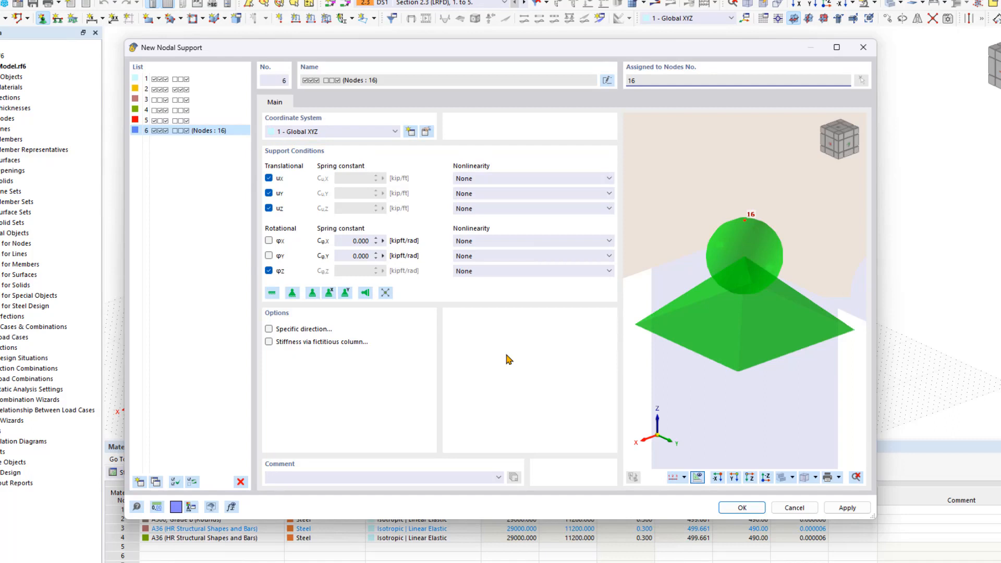
click(607, 208)
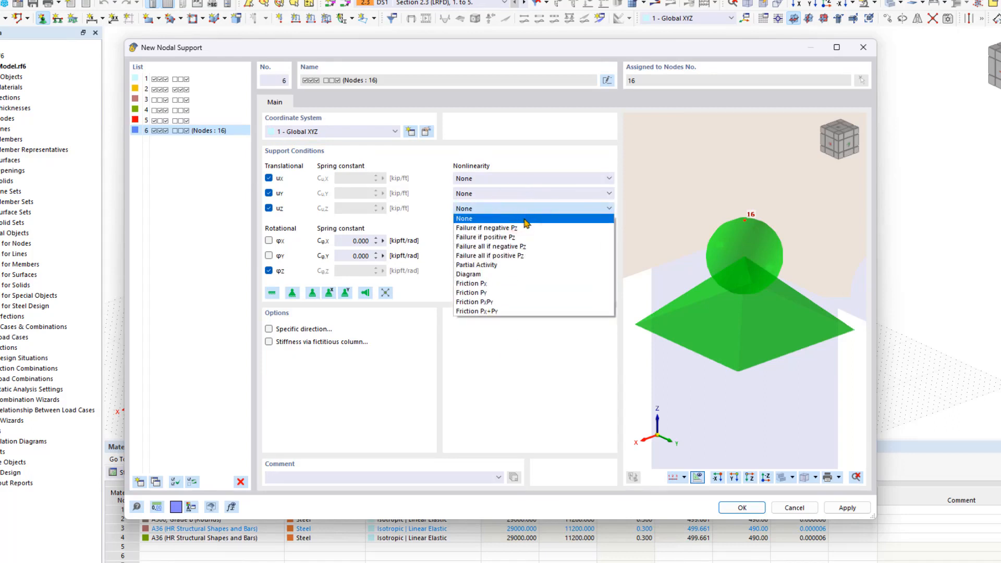
click(484, 228)
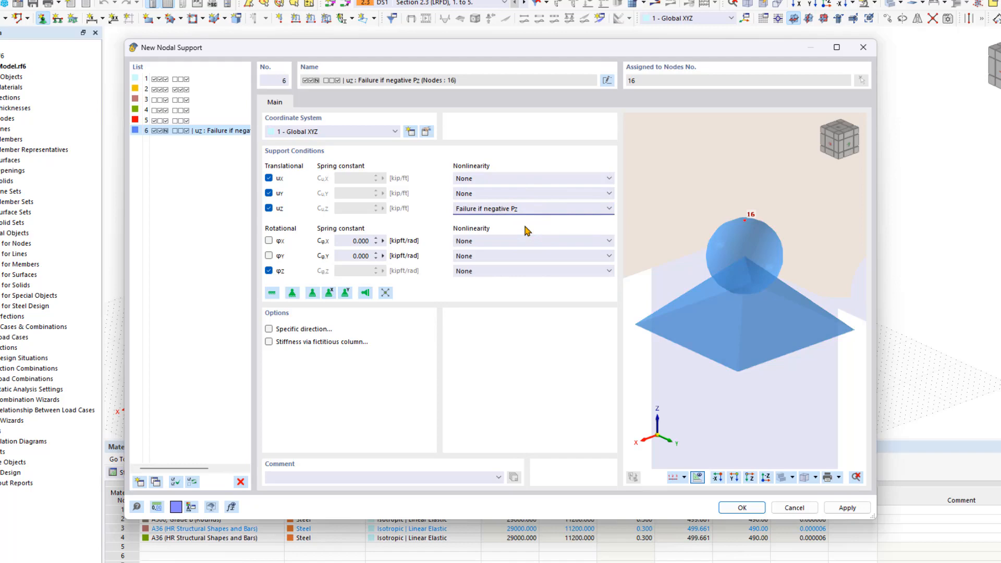
mouse_move(863, 47)
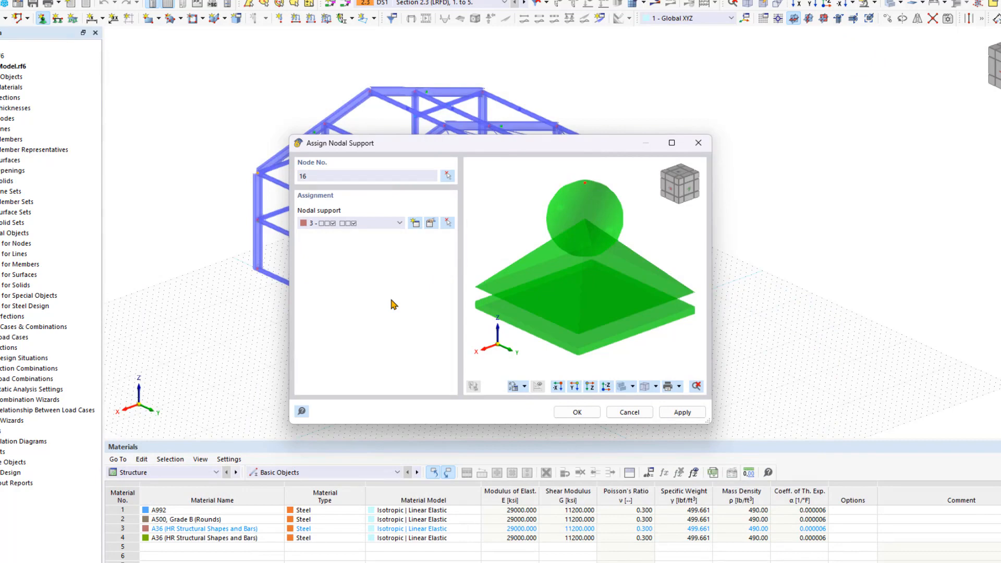
Confirm the hinged nodal support assignment at the column base nodes.
click(352, 223)
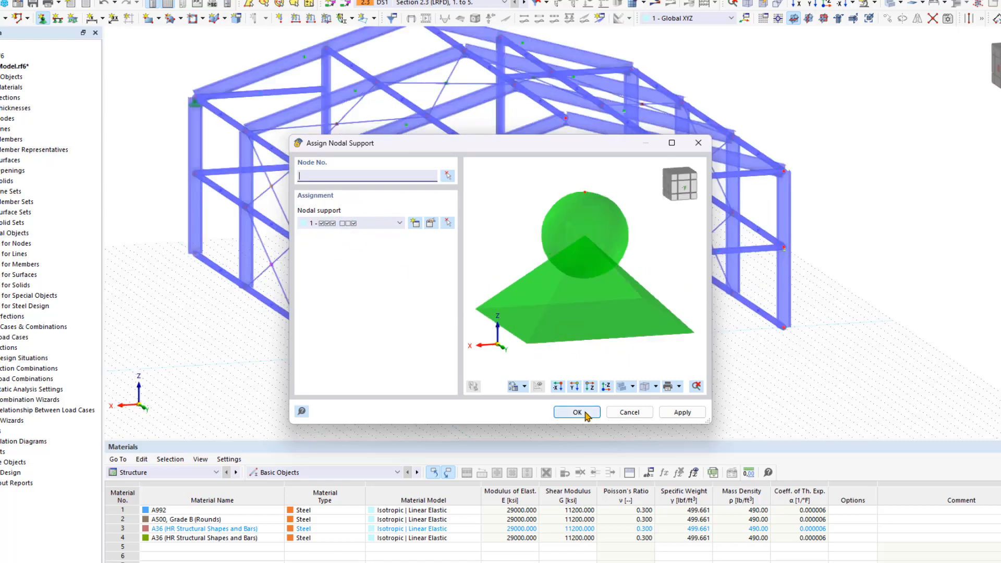
click(575, 412)
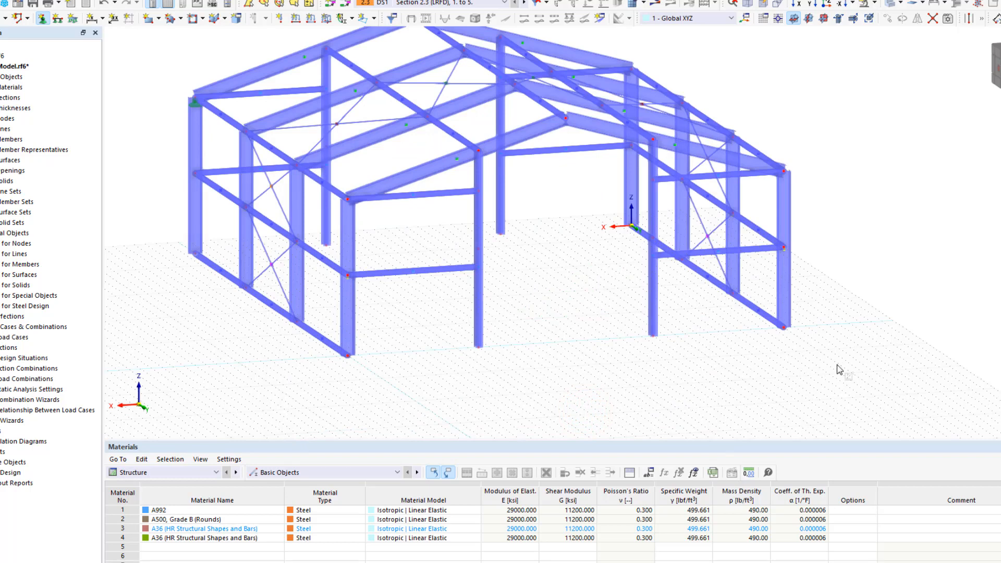
mouse_move(875, 284)
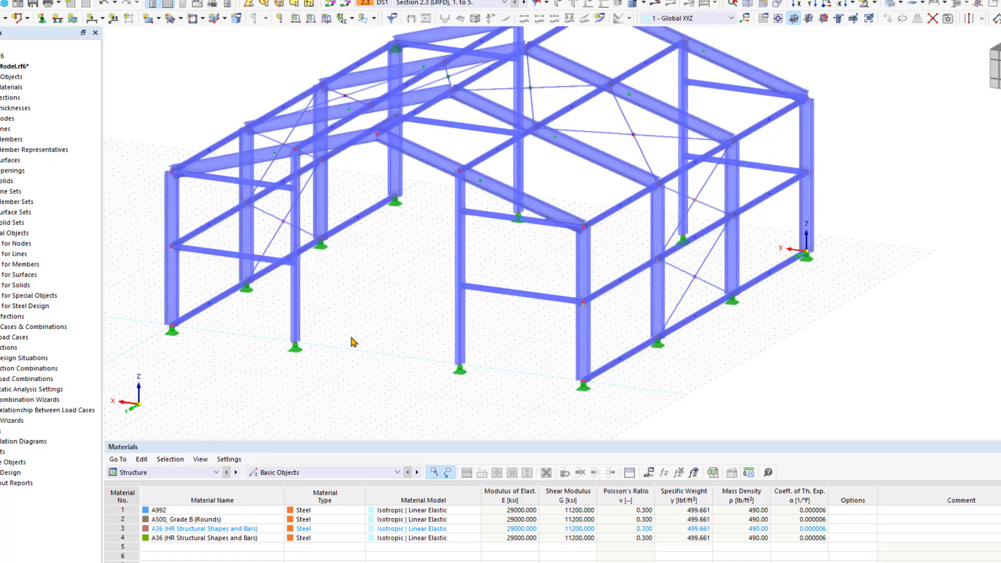
Enlarge the nodal support symbols via the support context menu's size slider.
right_click(296, 331)
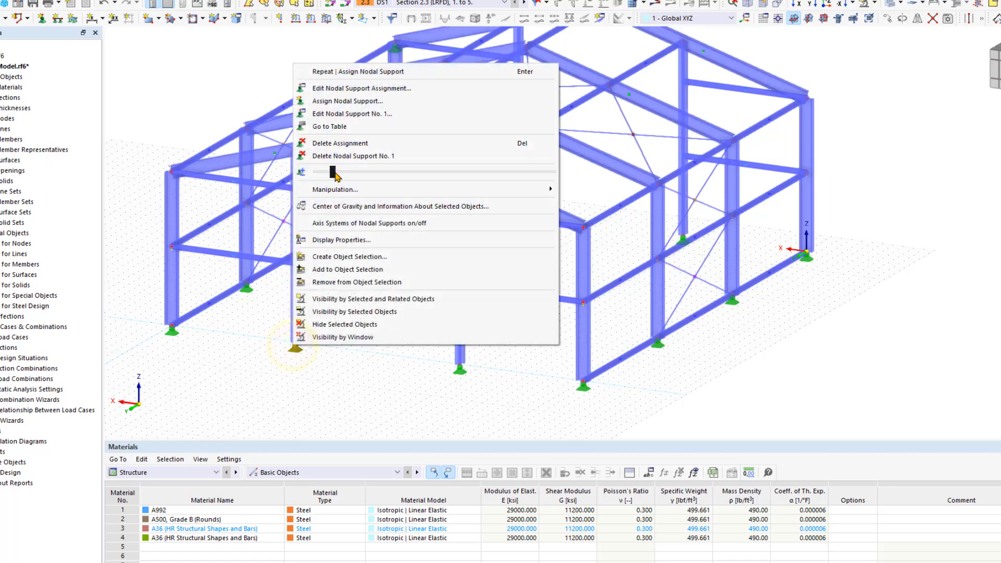
click(369, 223)
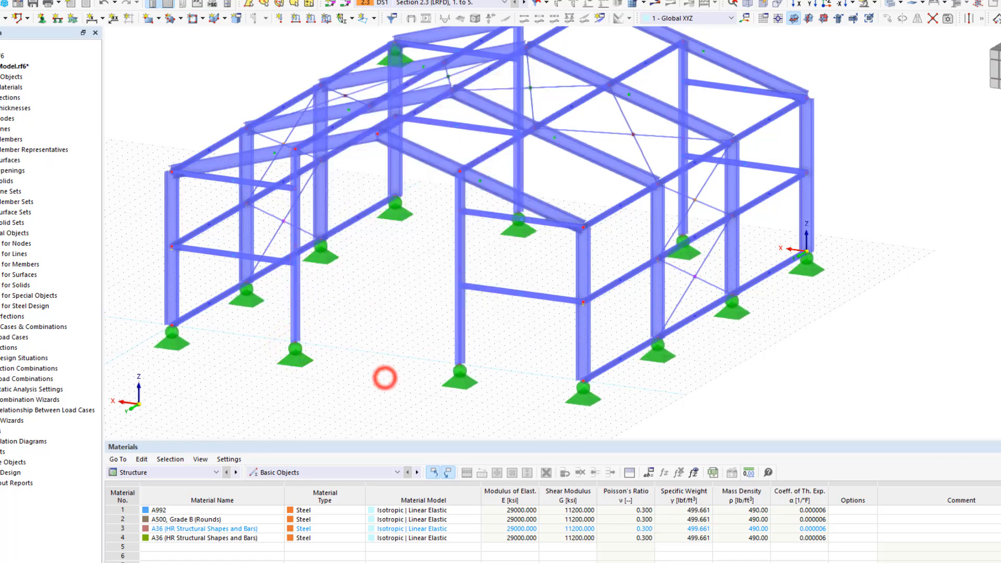
mouse_move(378, 354)
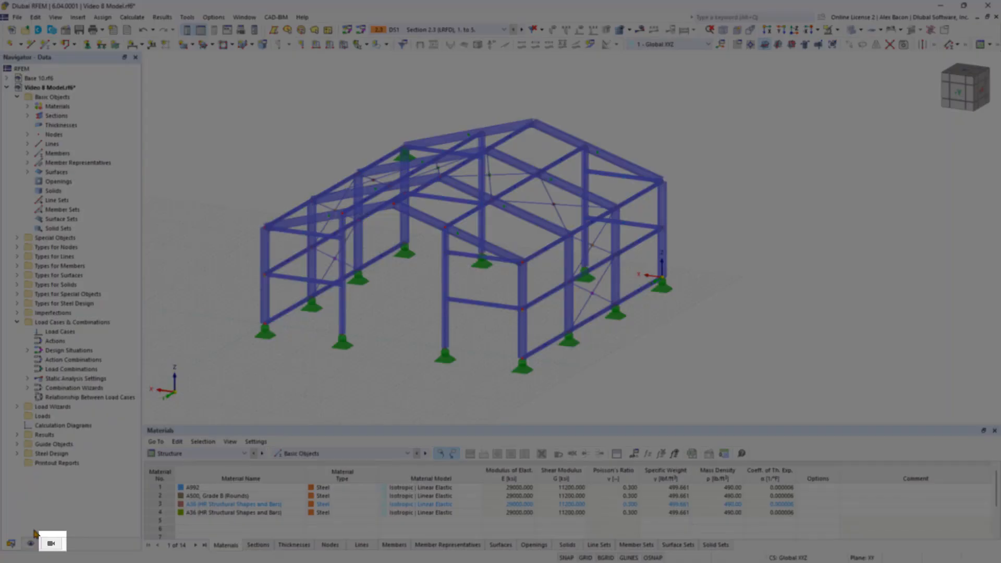
Activate Visibilities in the Views navigator and expand Members by Section for the round section.
click(52, 542)
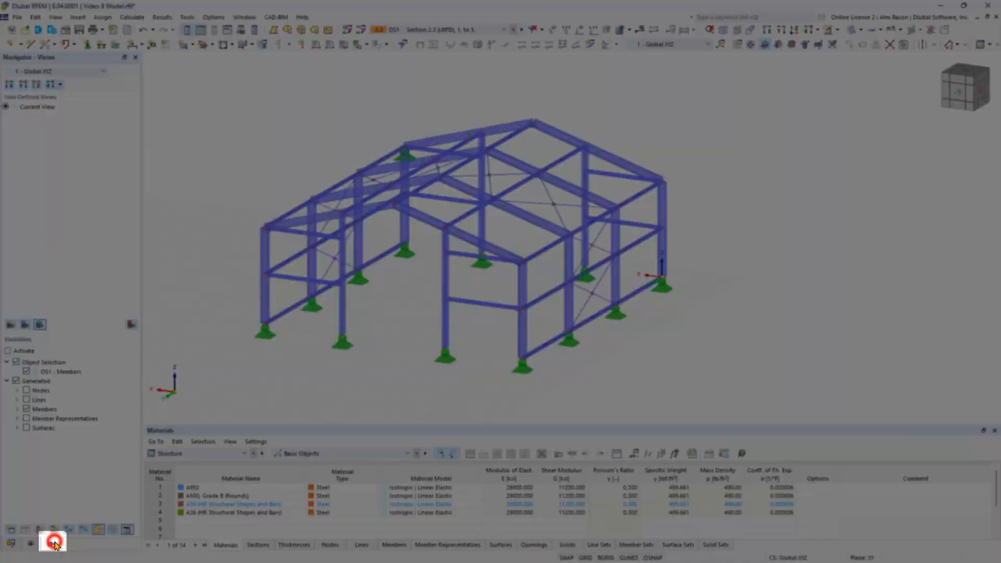
click(52, 542)
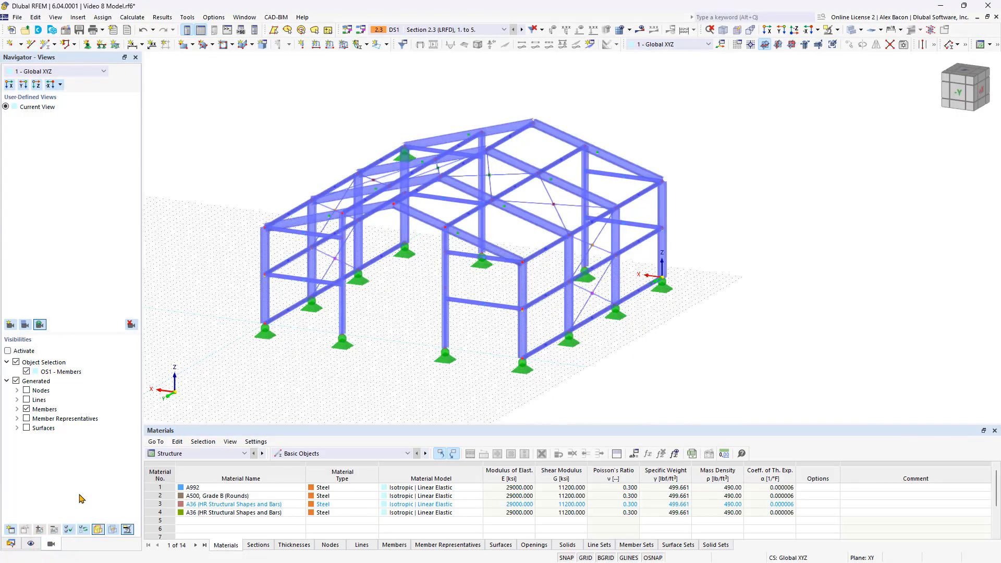
mouse_move(54, 448)
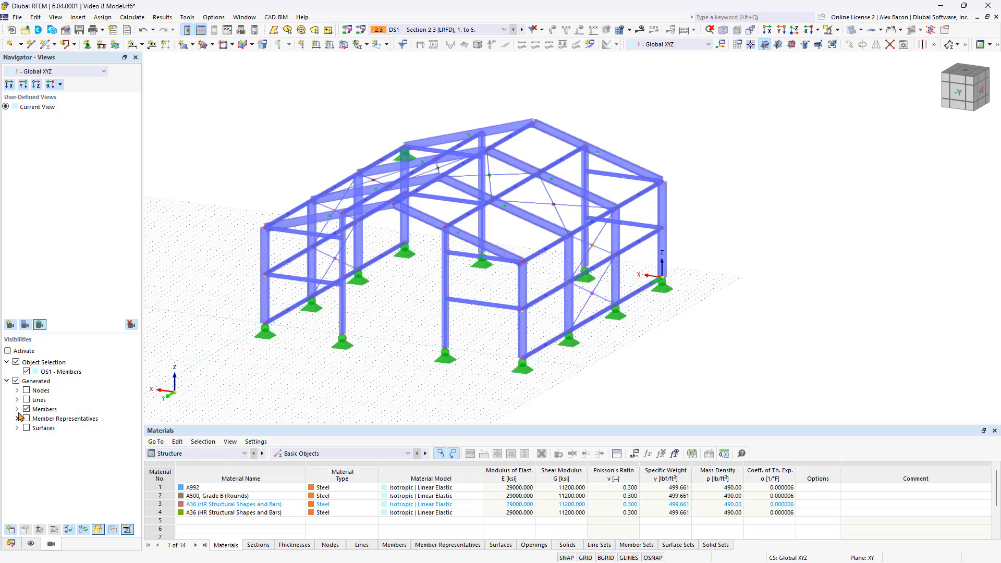
click(17, 409)
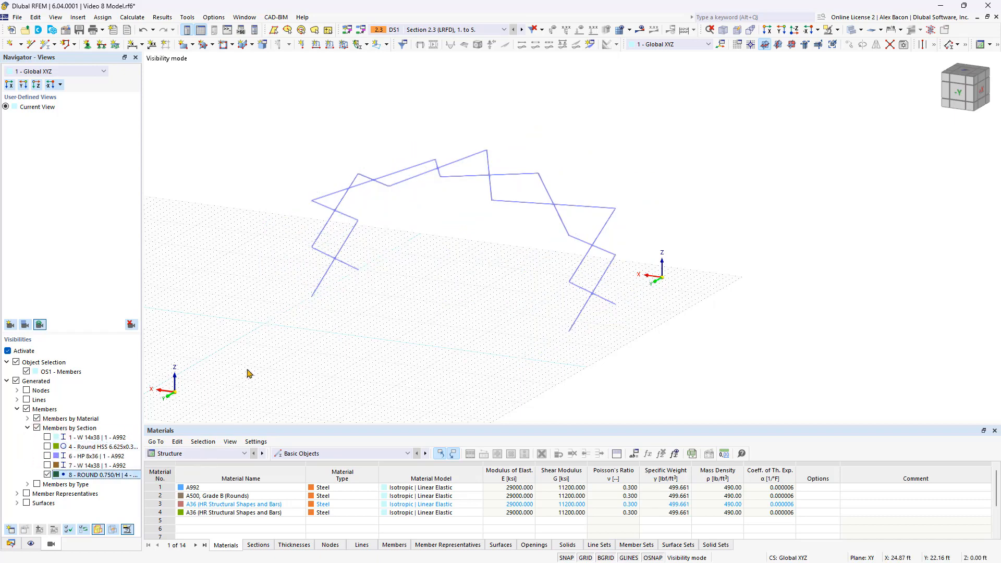
Toggle Show Hidden Objects in Background on and off, then deactivate Visibilities to restore the full frame.
right_click(448, 281)
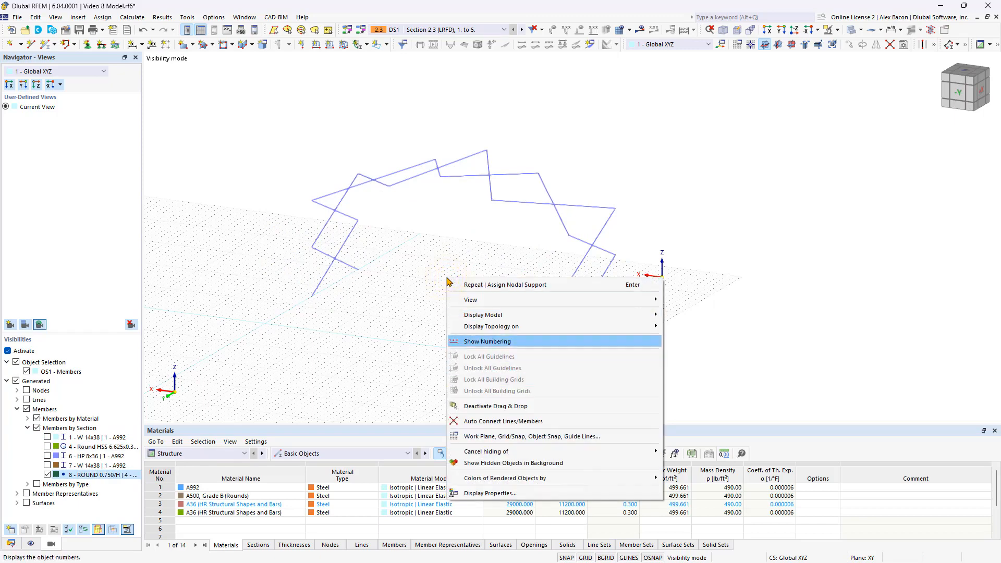
mouse_move(482, 463)
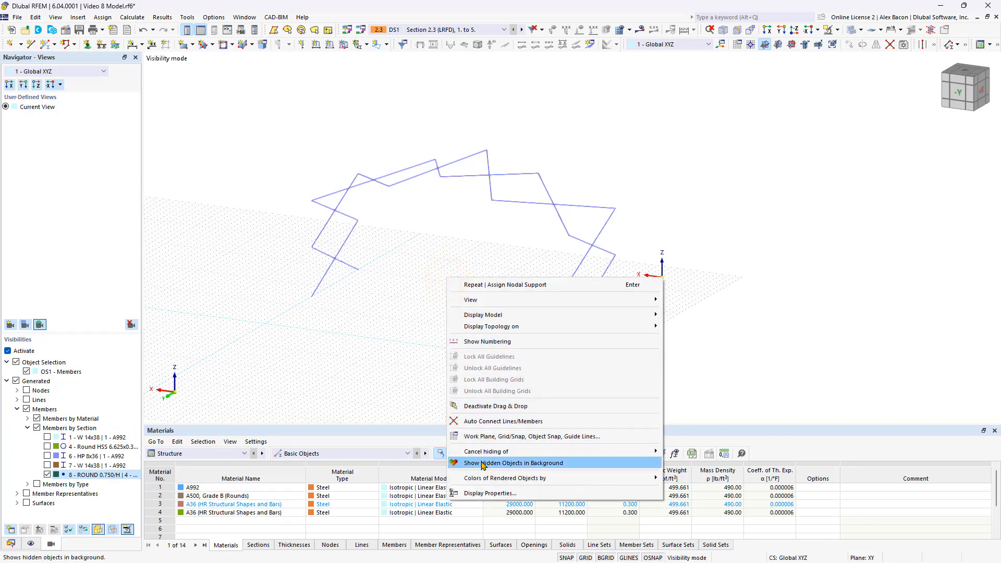
click(516, 463)
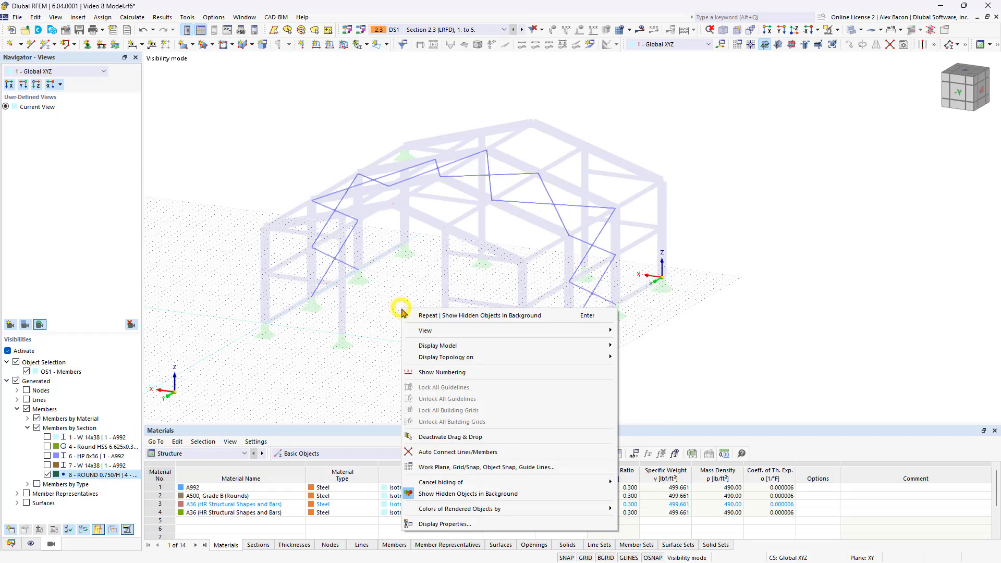
click(468, 493)
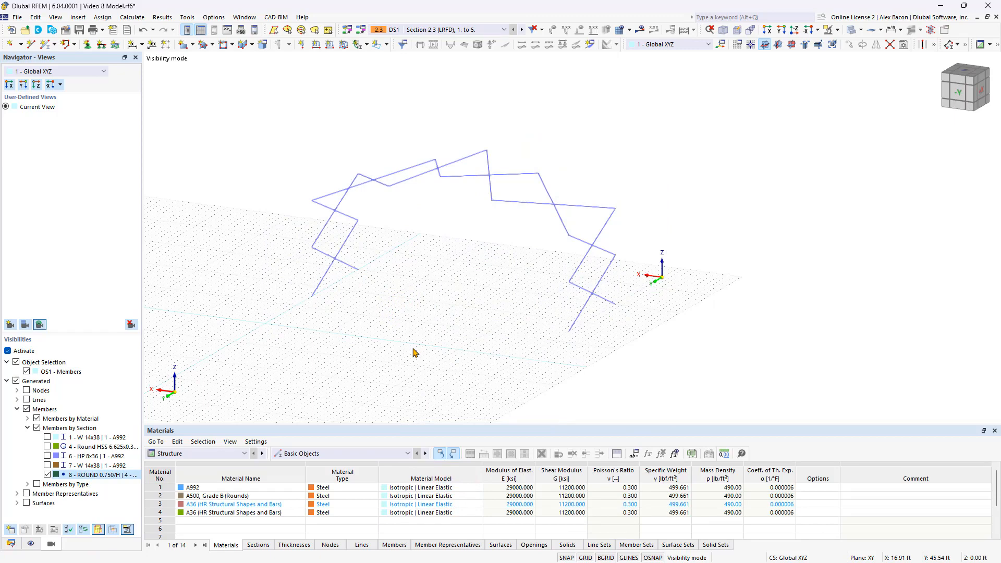
mouse_move(686, 124)
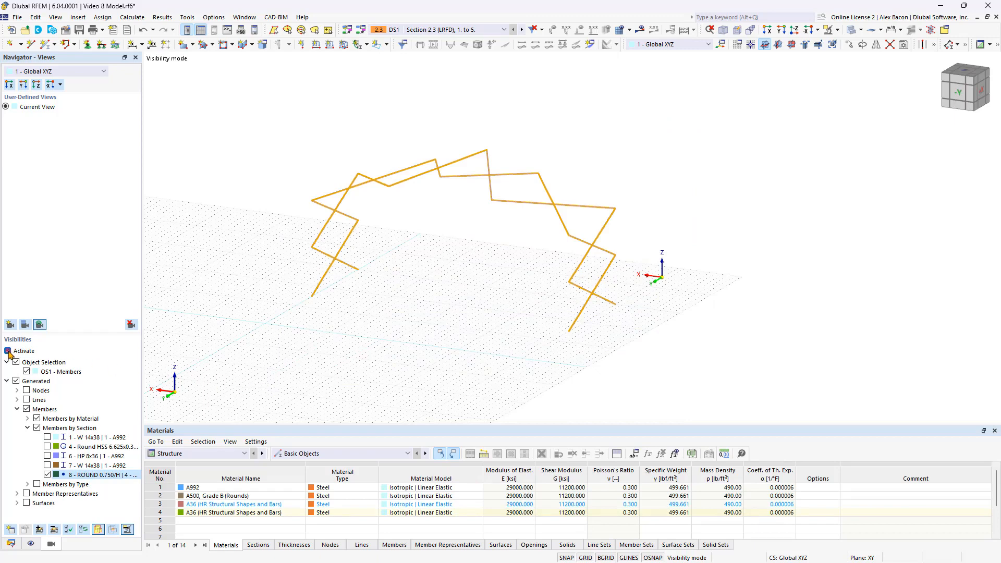
click(8, 350)
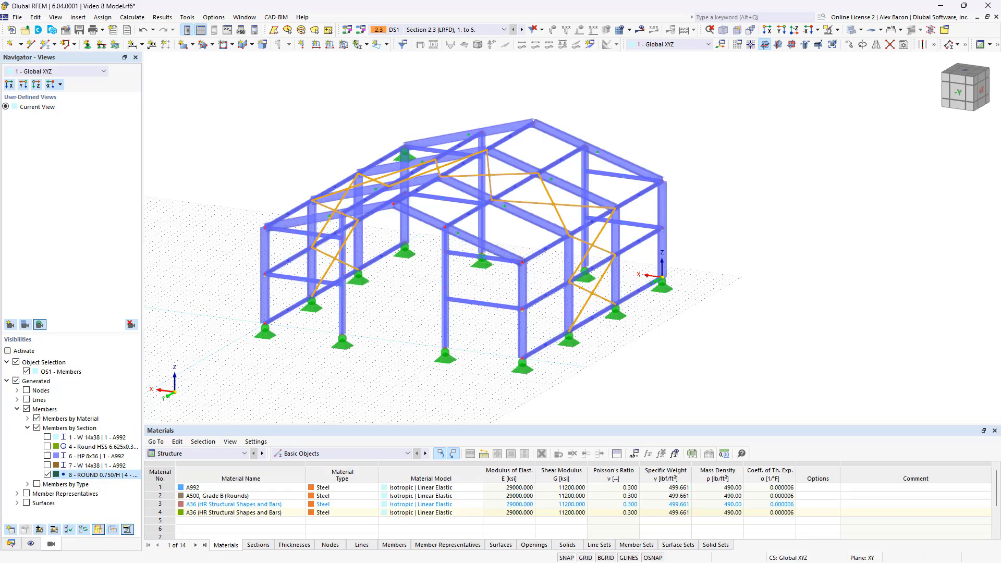
mouse_move(230, 347)
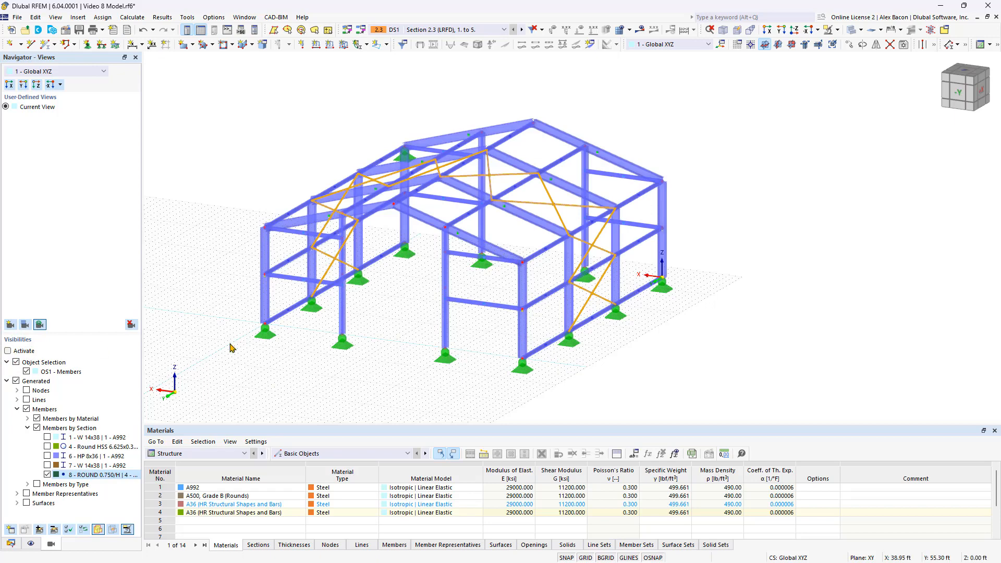